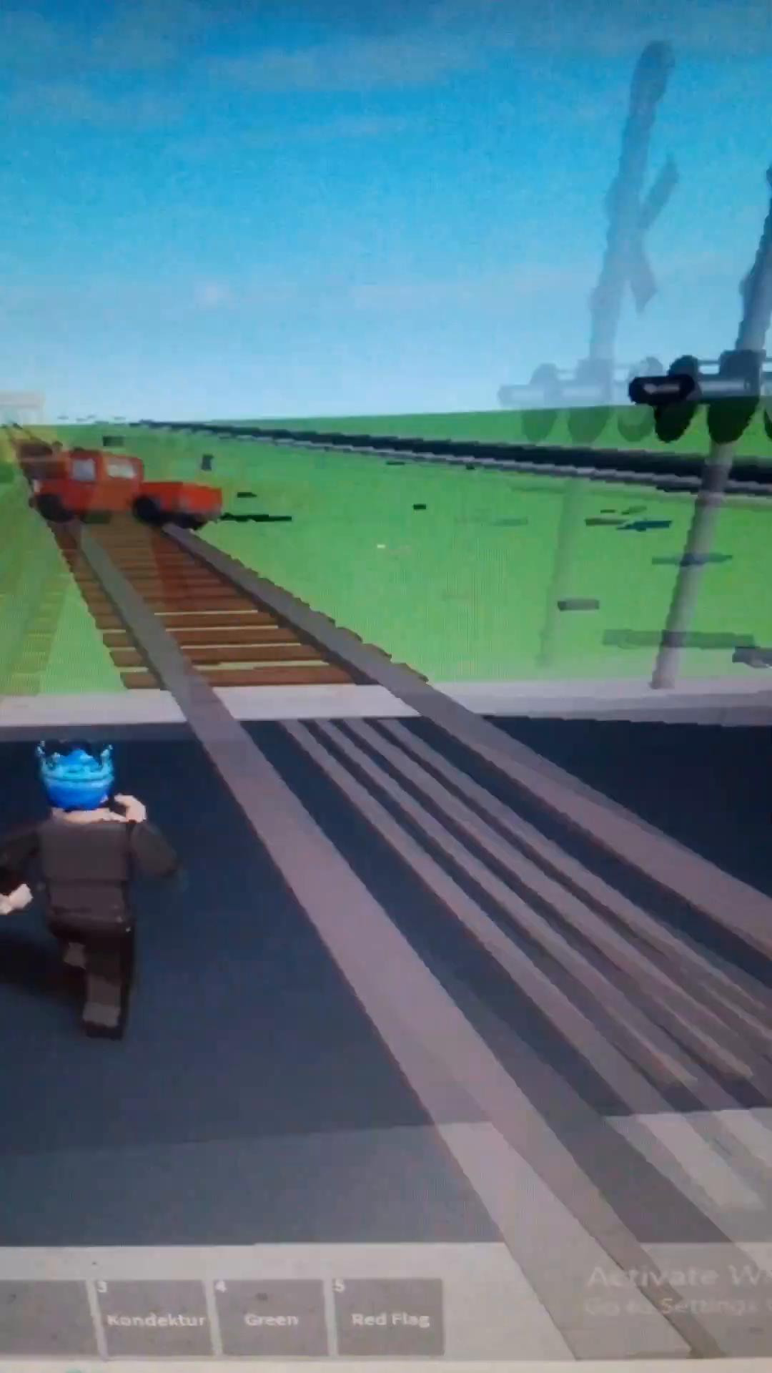
pyautogui.moveTo(386, 686)
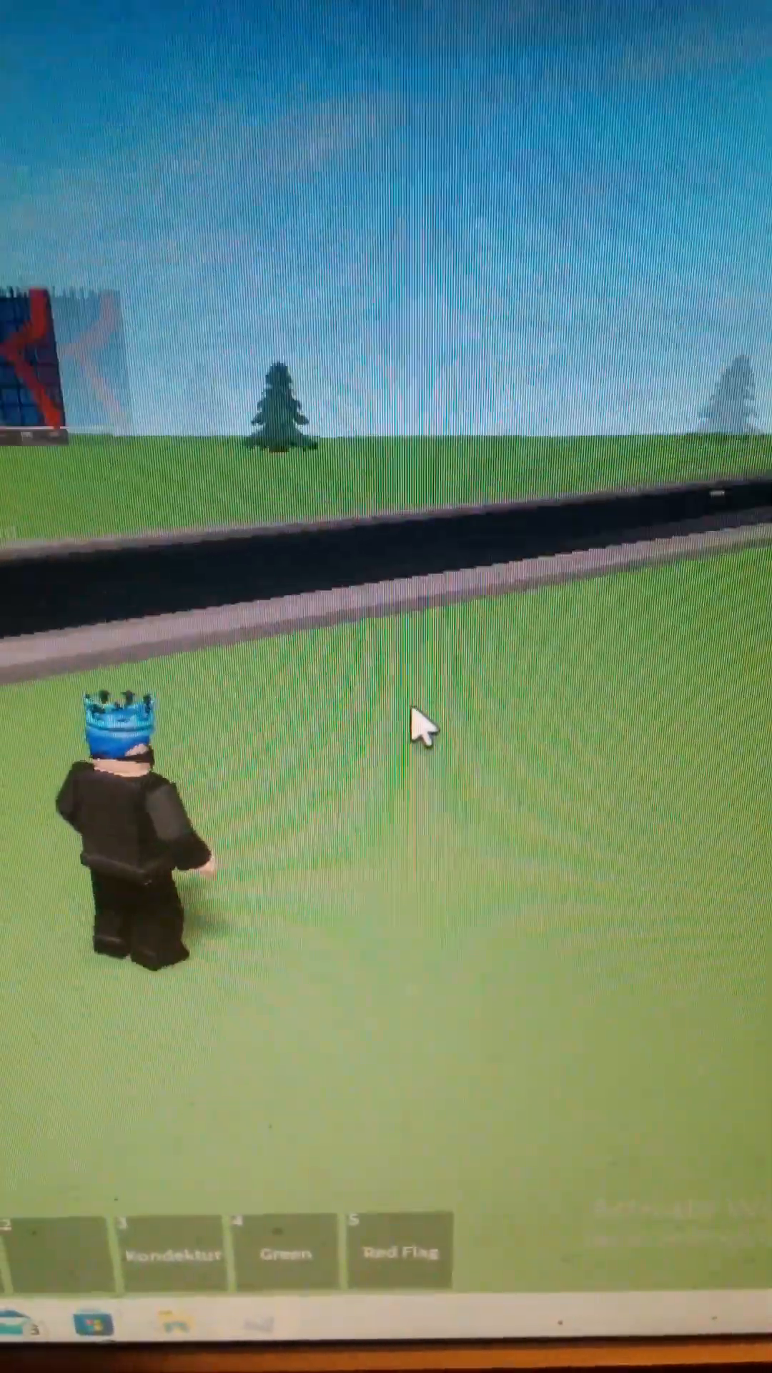
# Walk the avatar from the grass onto the track bed facing the blue R tower.
pyautogui.press('w')
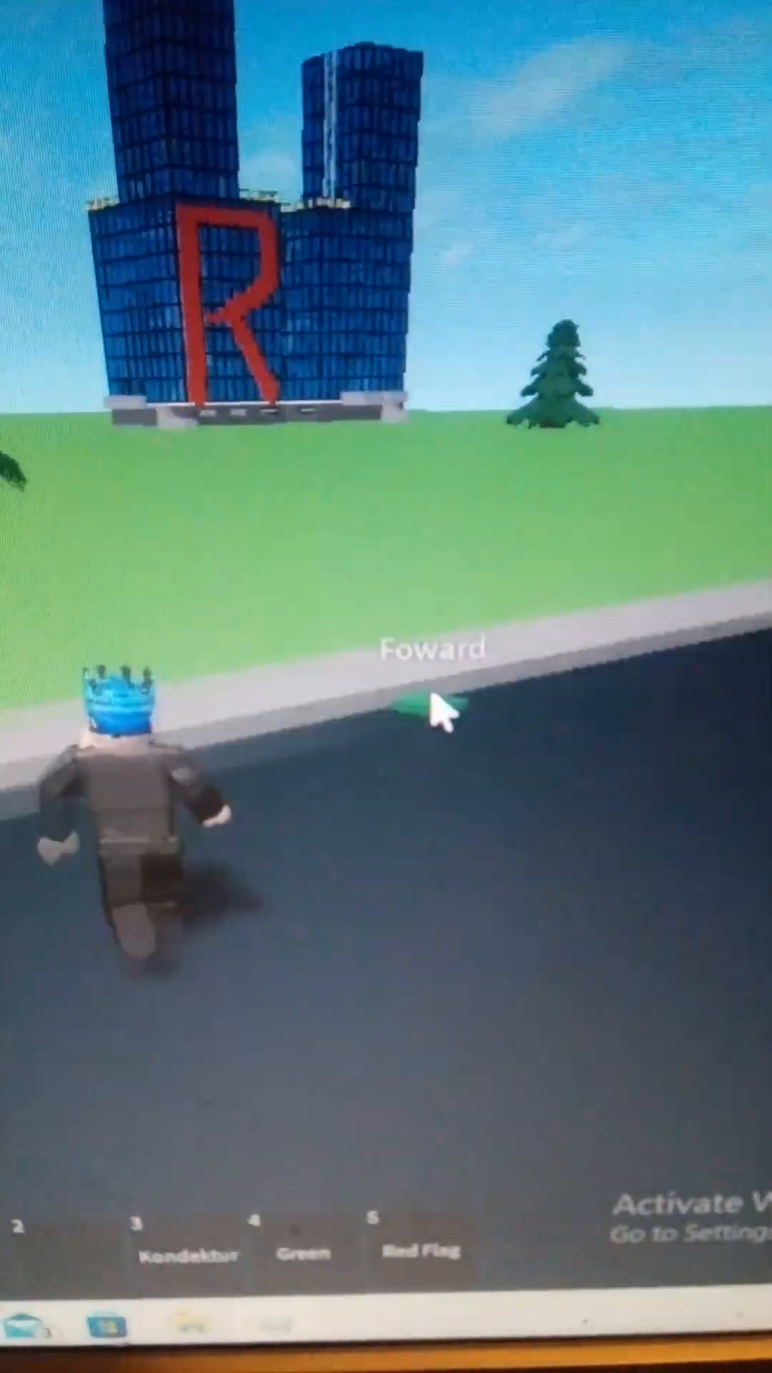